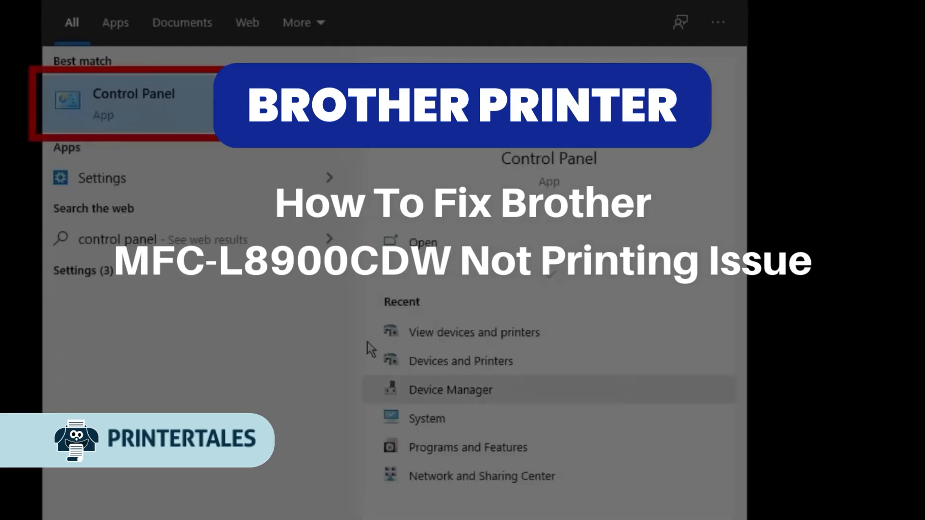
# Step: Launch Control Panel from Start and go to View devices and printers
pyautogui.click(133, 103)
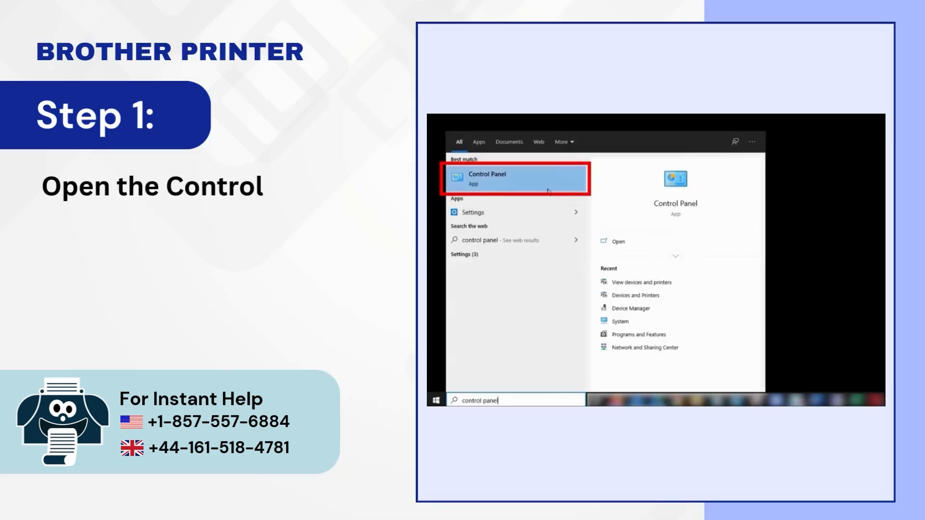
pyautogui.click(514, 178)
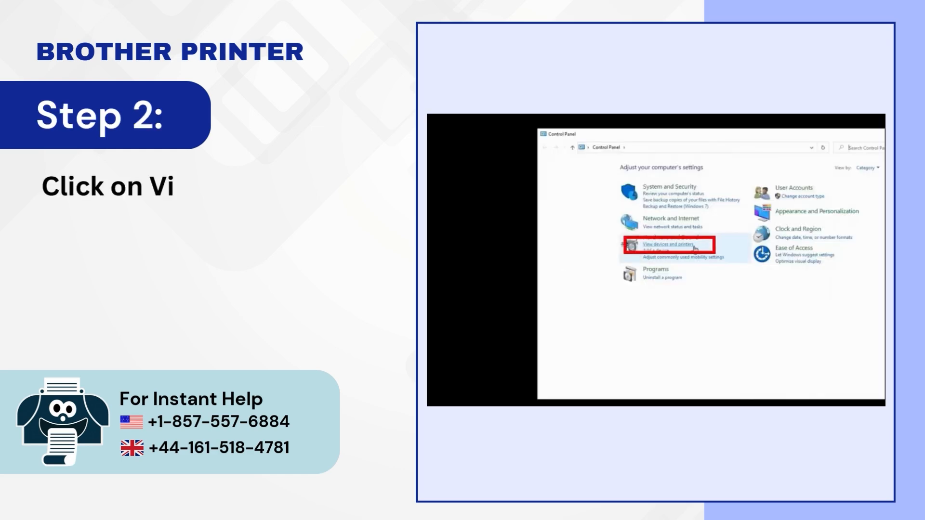
pyautogui.click(660, 243)
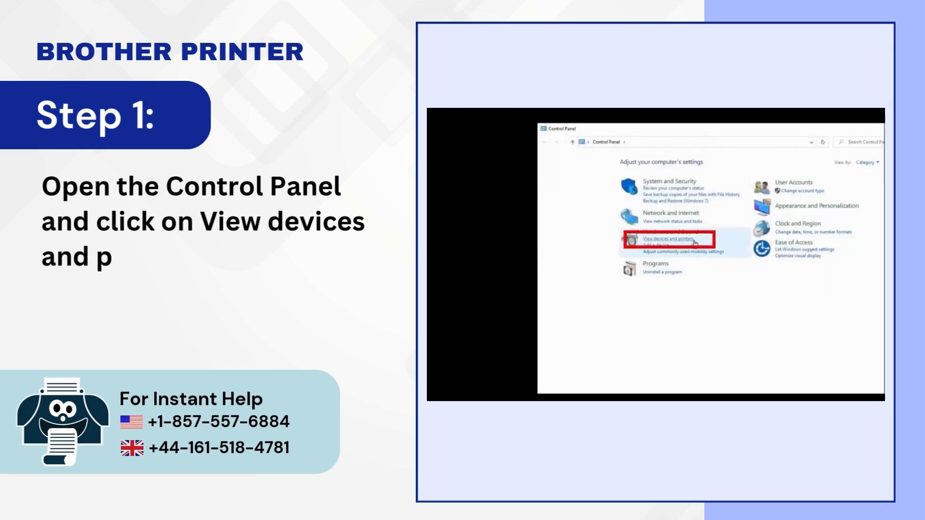
# Step: Show the default Brother printer's queue via See what's printing and uncheck Use Printer Offline
pyautogui.click(665, 240)
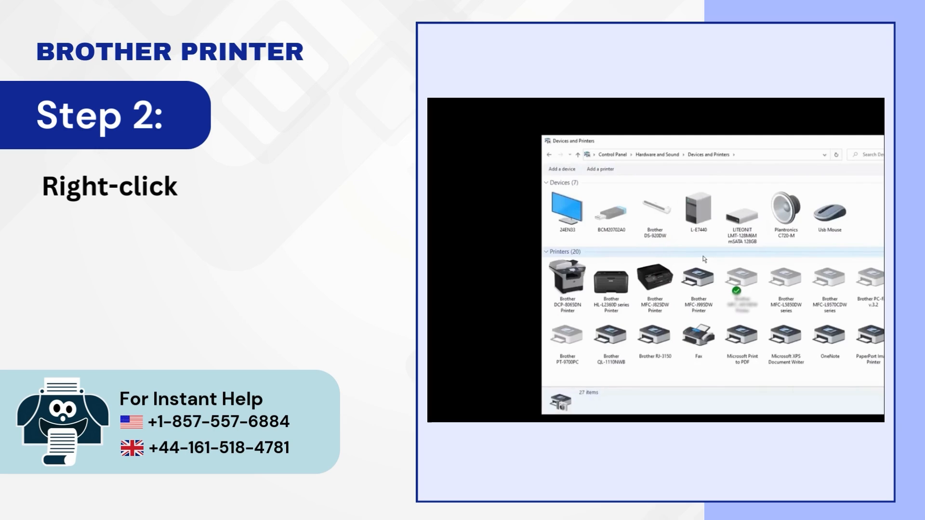
pyautogui.rightClick(740, 280)
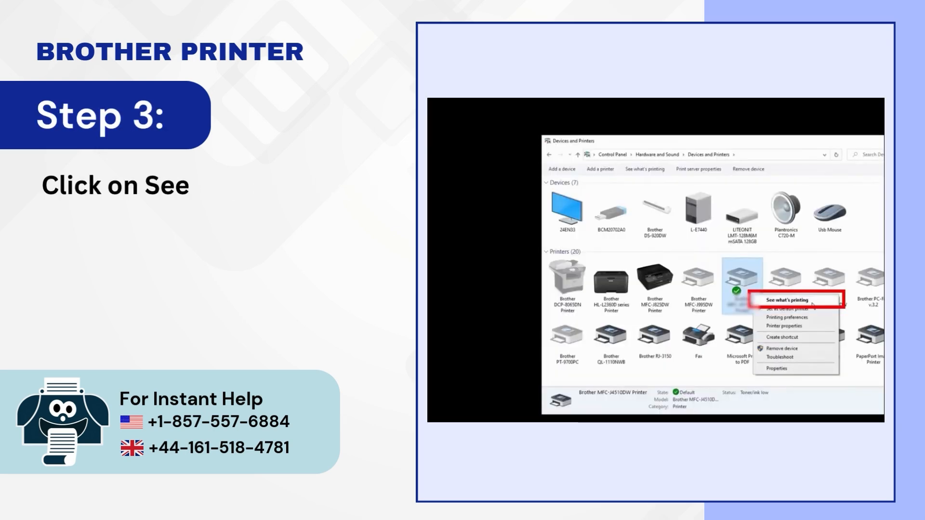
pyautogui.click(785, 300)
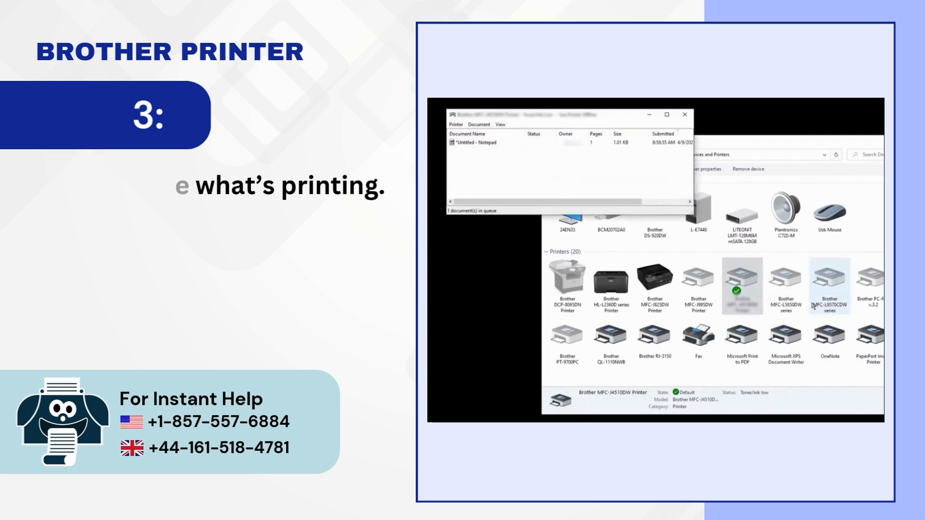
pyautogui.click(456, 125)
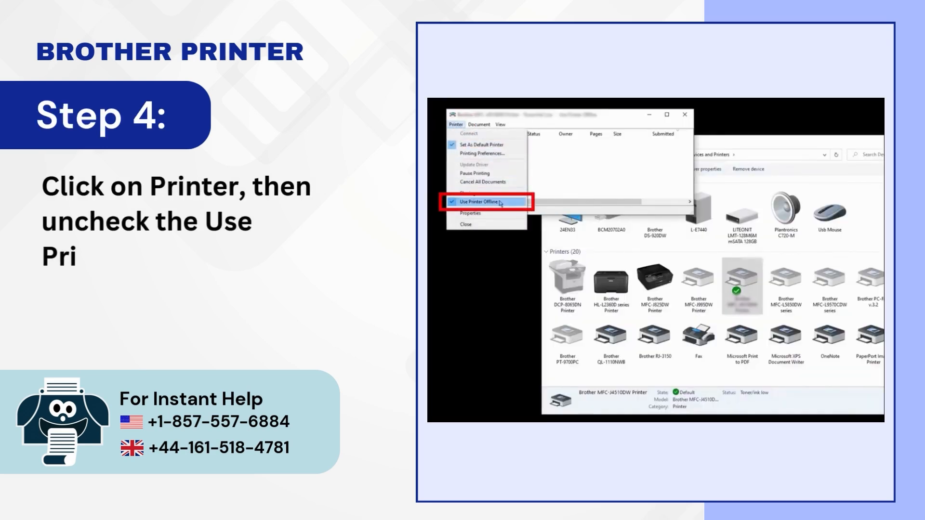
pyautogui.click(485, 201)
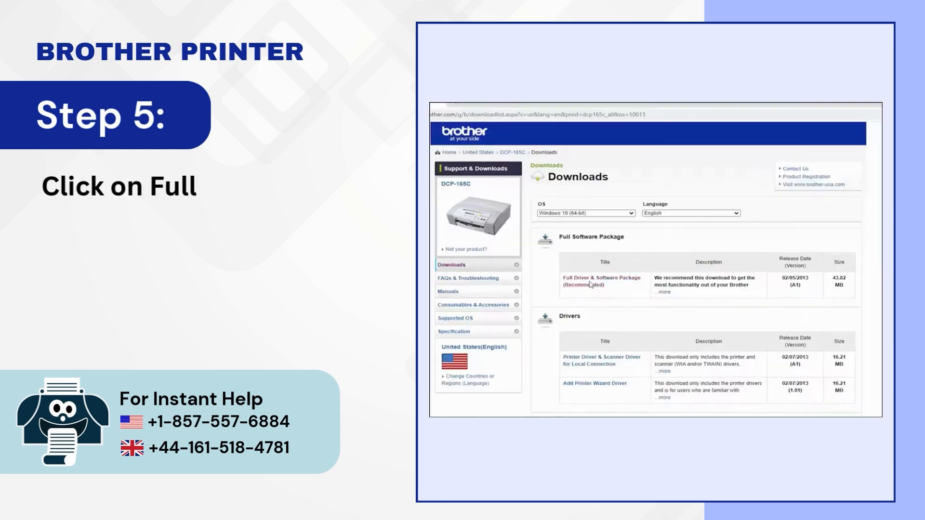
# Step: Download the DCP-165C Full Driver & Software Package, agree to the EULA, and launch the installer EXE
pyautogui.click(601, 281)
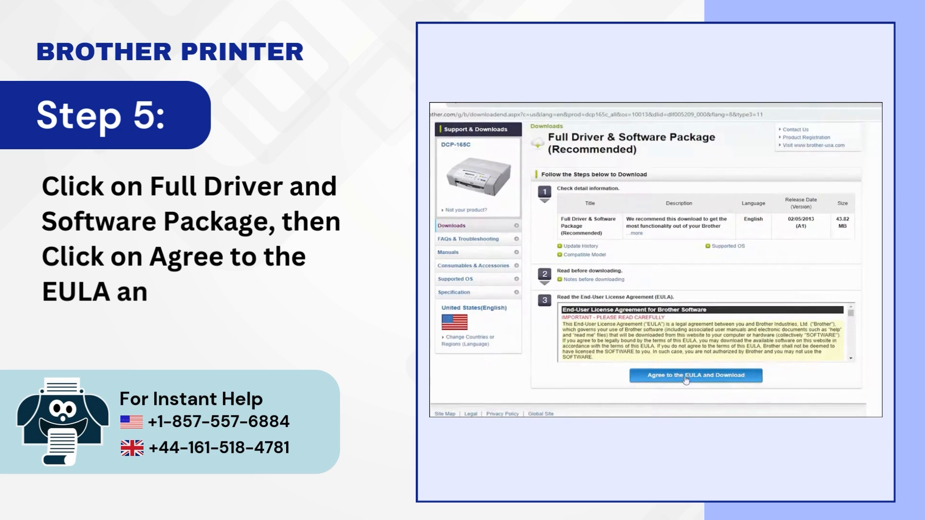
pyautogui.click(694, 374)
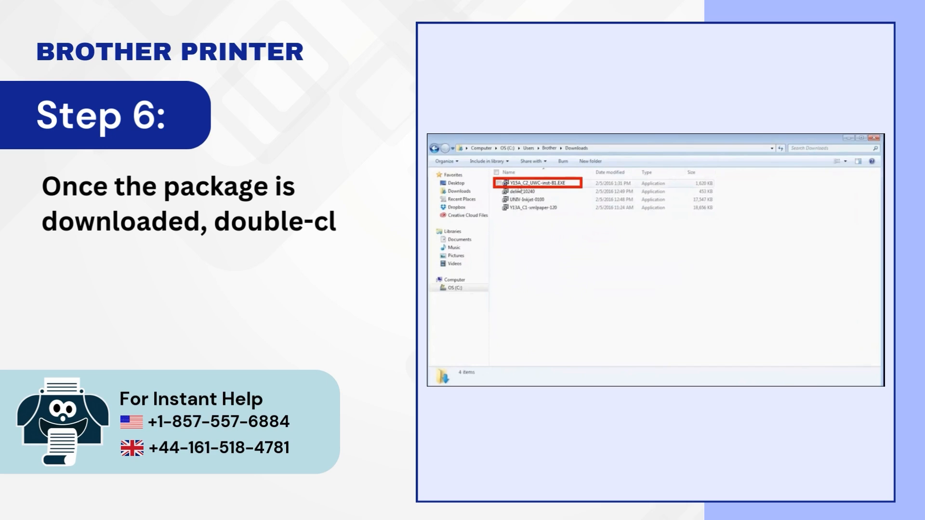
pyautogui.doubleClick(536, 183)
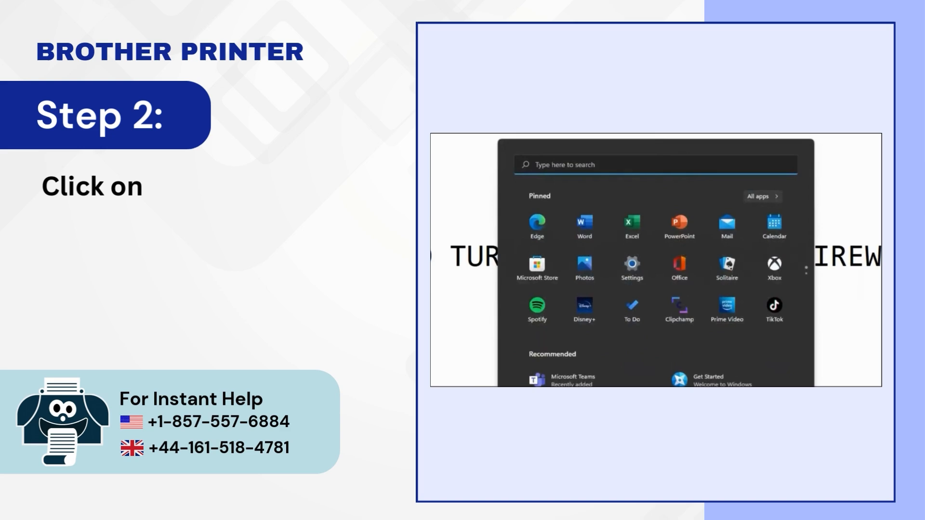
# Step: Go through Settings > Network & internet > Advanced network settings and check the Defender Firewall toggle for public networks
pyautogui.click(630, 269)
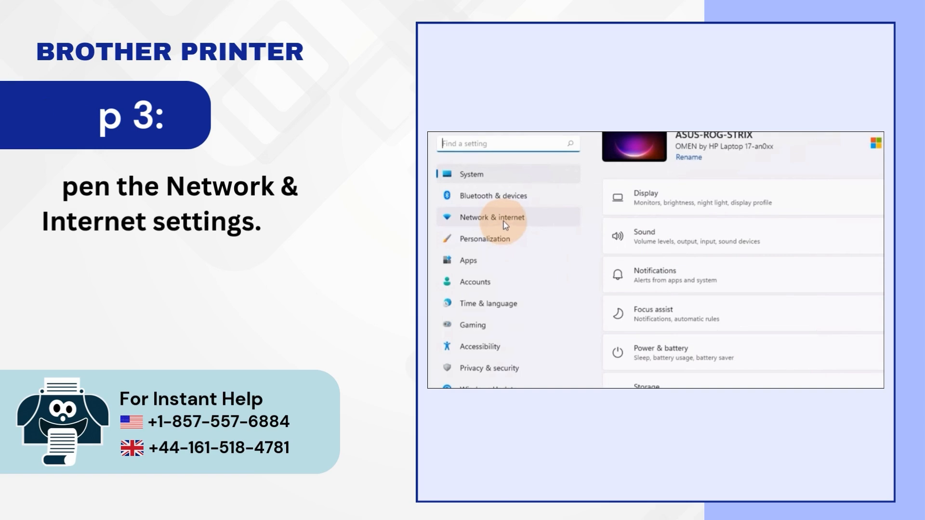
pyautogui.click(493, 217)
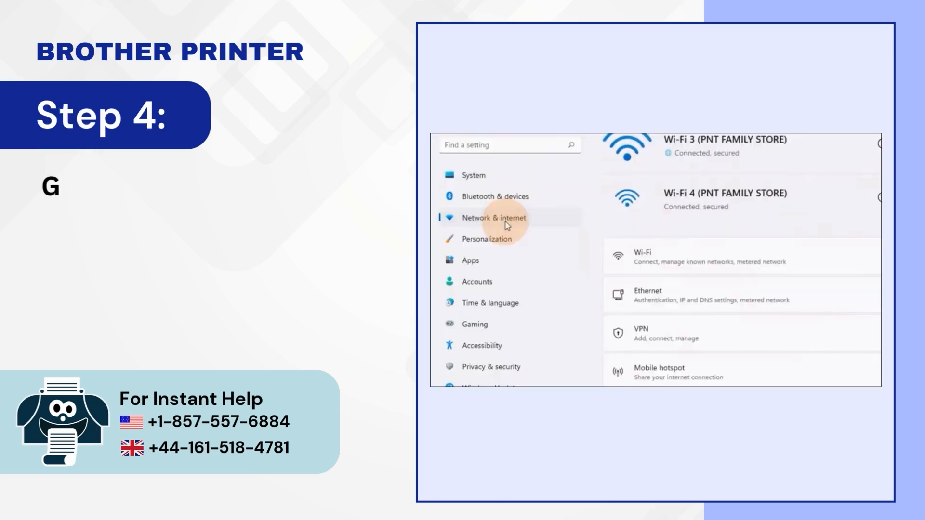
pyautogui.scroll(-3)
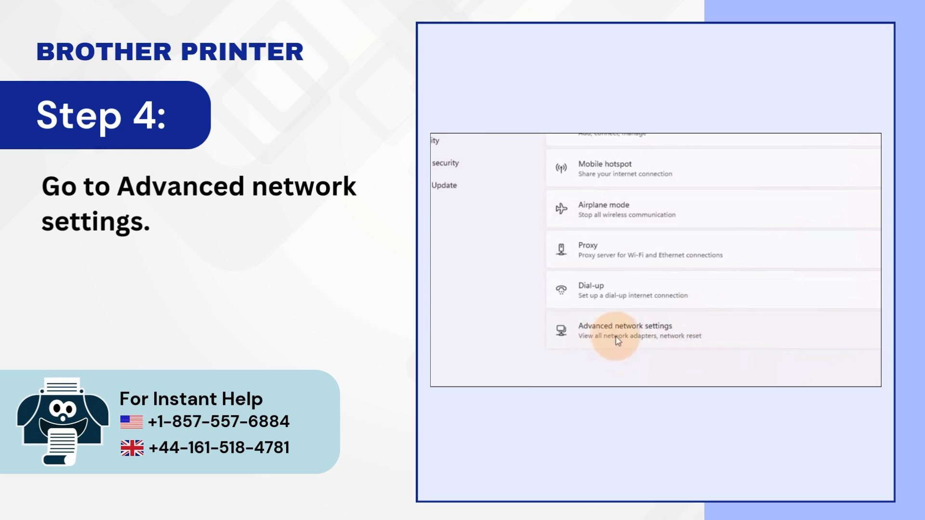
pyautogui.click(623, 331)
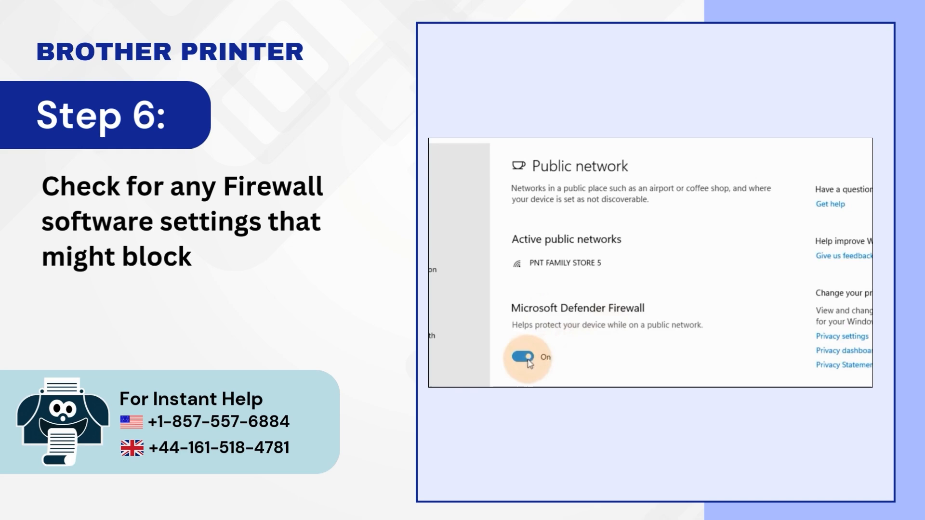
pyautogui.click(521, 356)
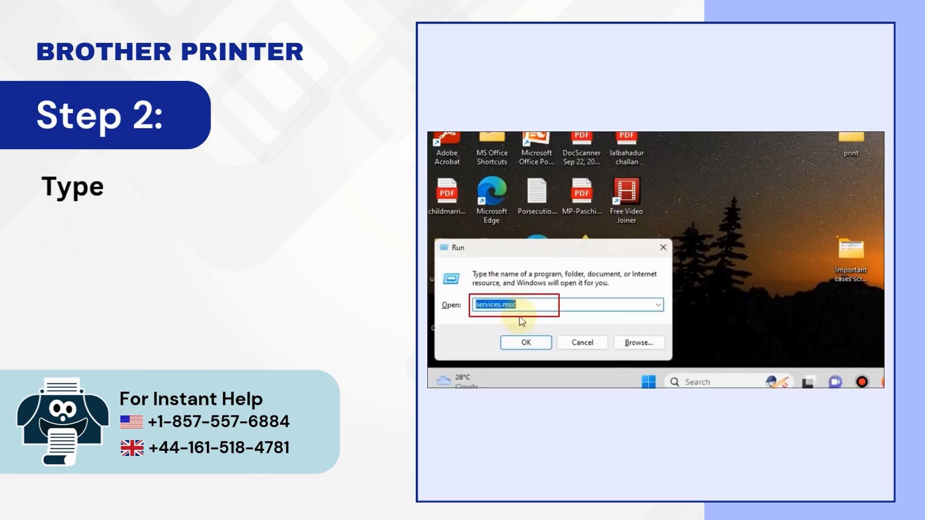
# Step: Run services.msc, locate Print Spooler in the list and bring up its Restart action
pyautogui.click(524, 342)
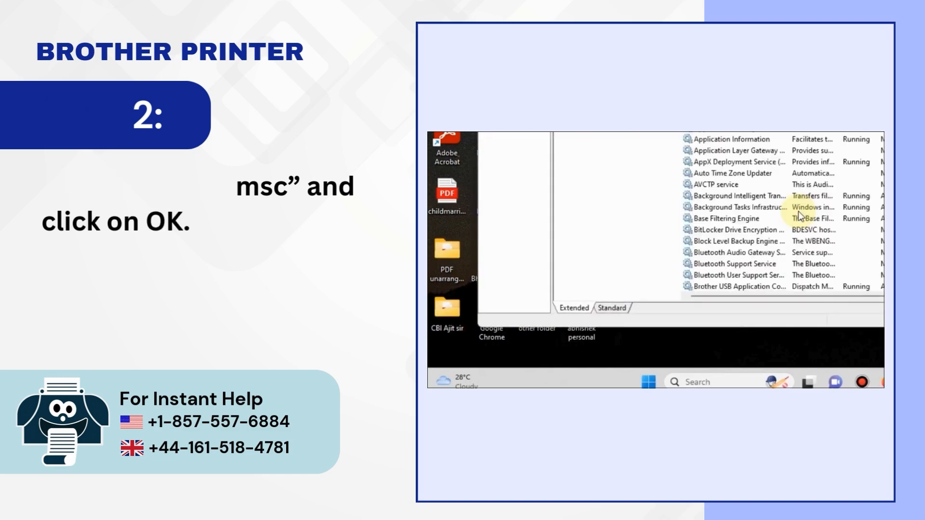
pyautogui.scroll(-3)
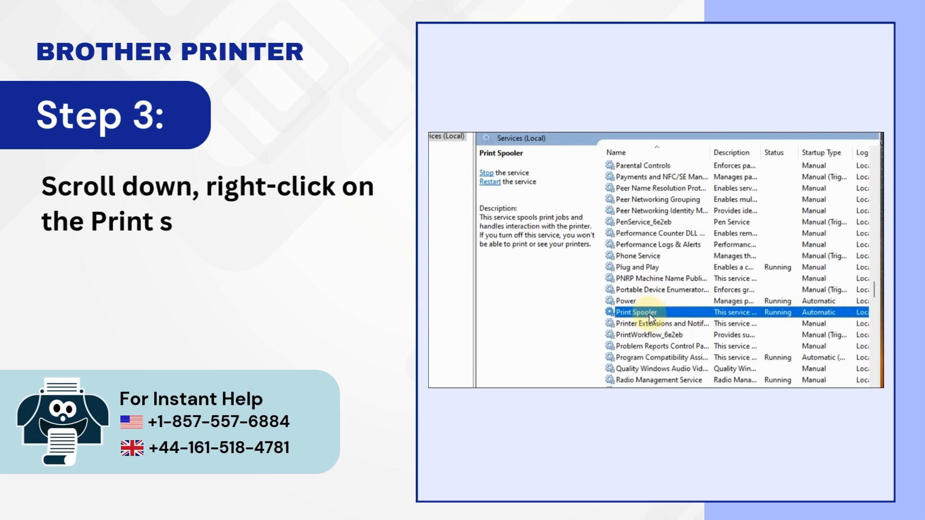
pyautogui.rightClick(636, 313)
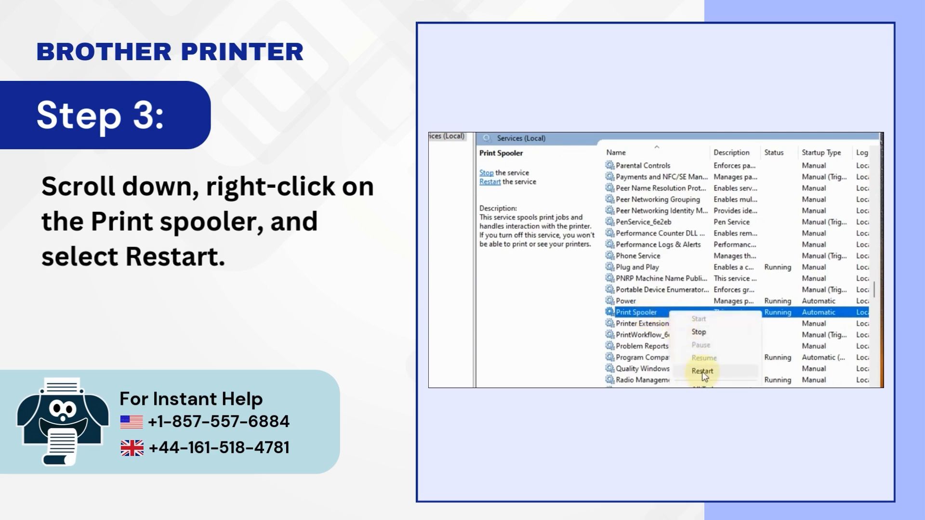